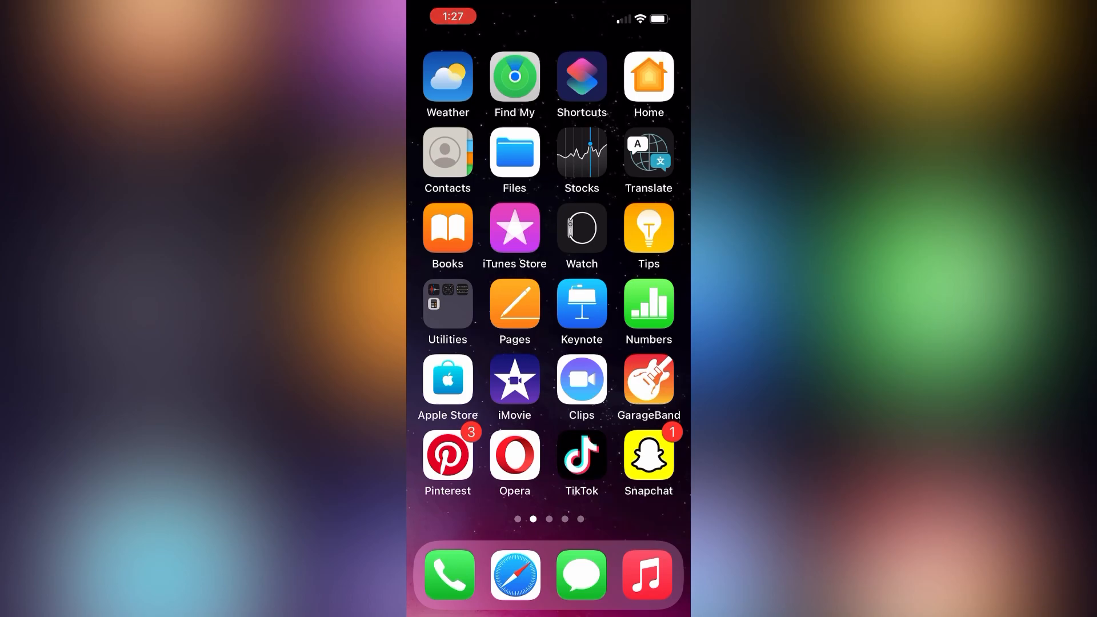
Step: Capture a photo snap of the desk and send it to your own account (me)
{"action": "left_click", "coordinate": [648, 452]}
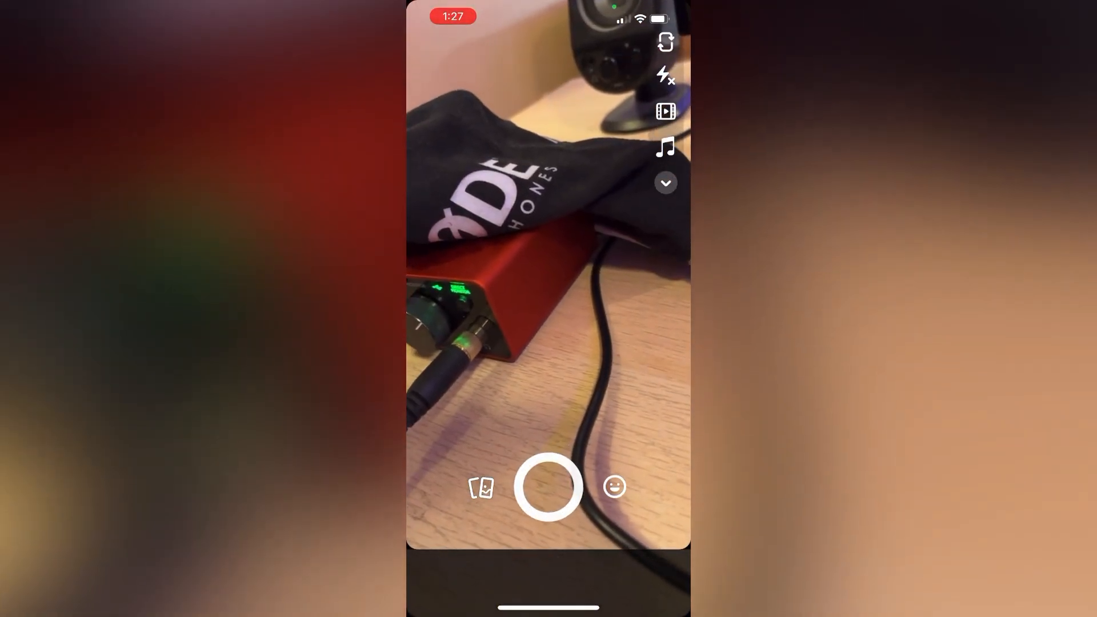
{"action": "left_click", "coordinate": [550, 491]}
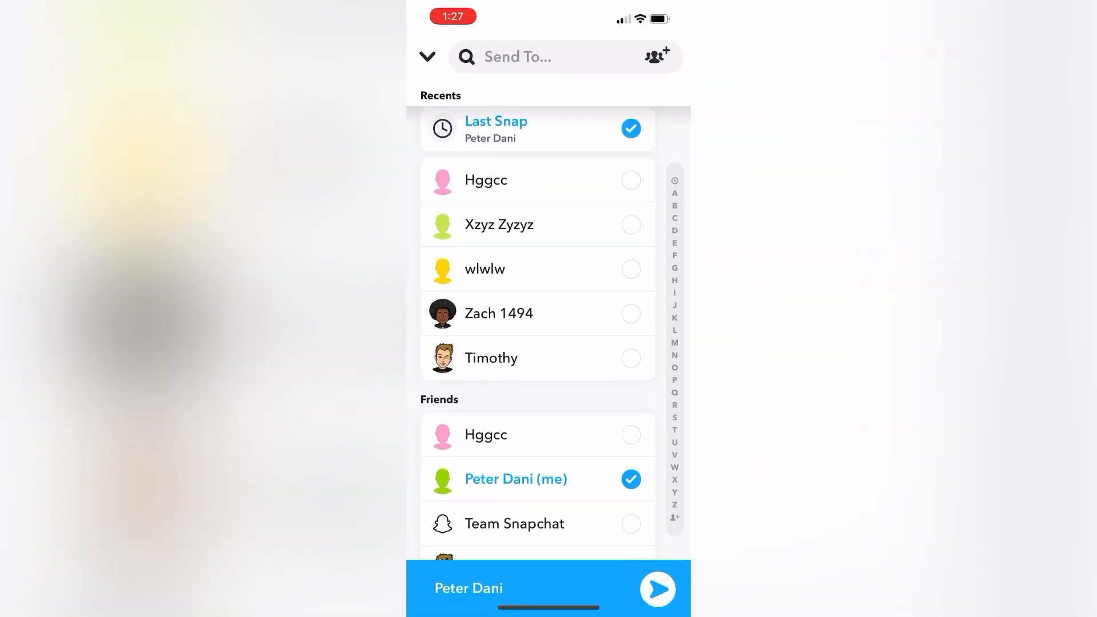
{"action": "left_click", "coordinate": [658, 589]}
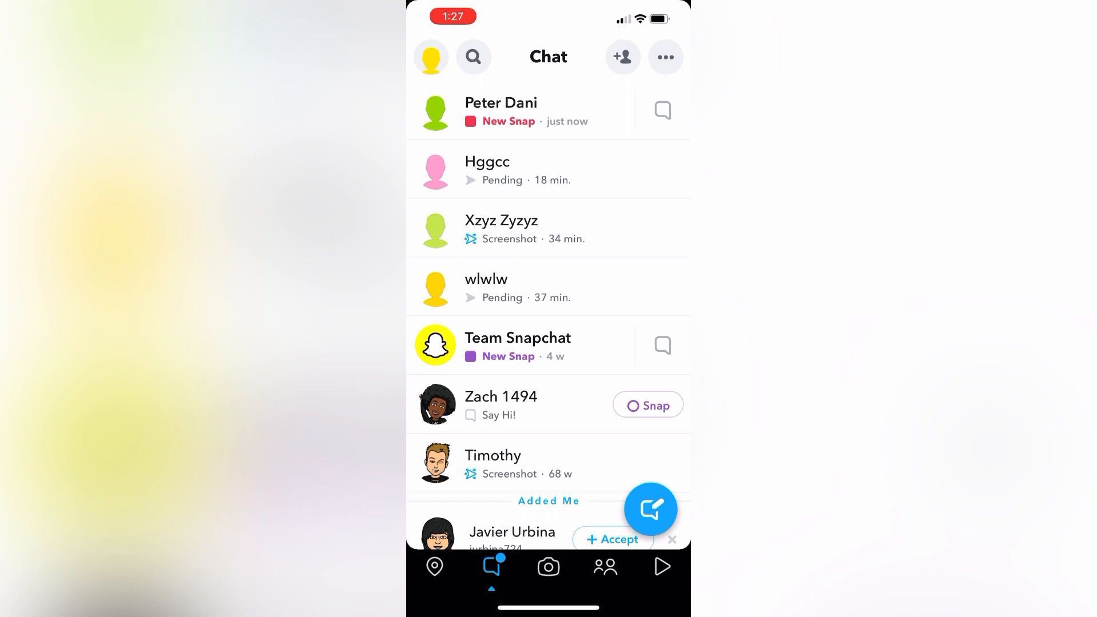
Step: Capture another photo snap and send it to the non-friend contact found by searching 'hggg'
{"action": "left_click", "coordinate": [548, 567]}
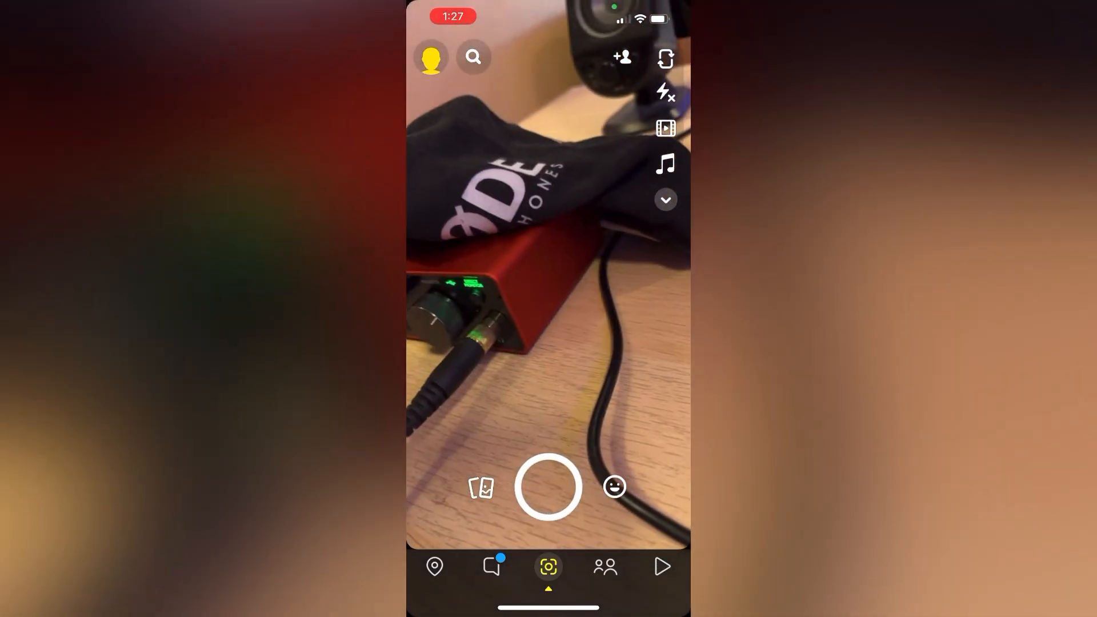
{"action": "left_click", "coordinate": [549, 487]}
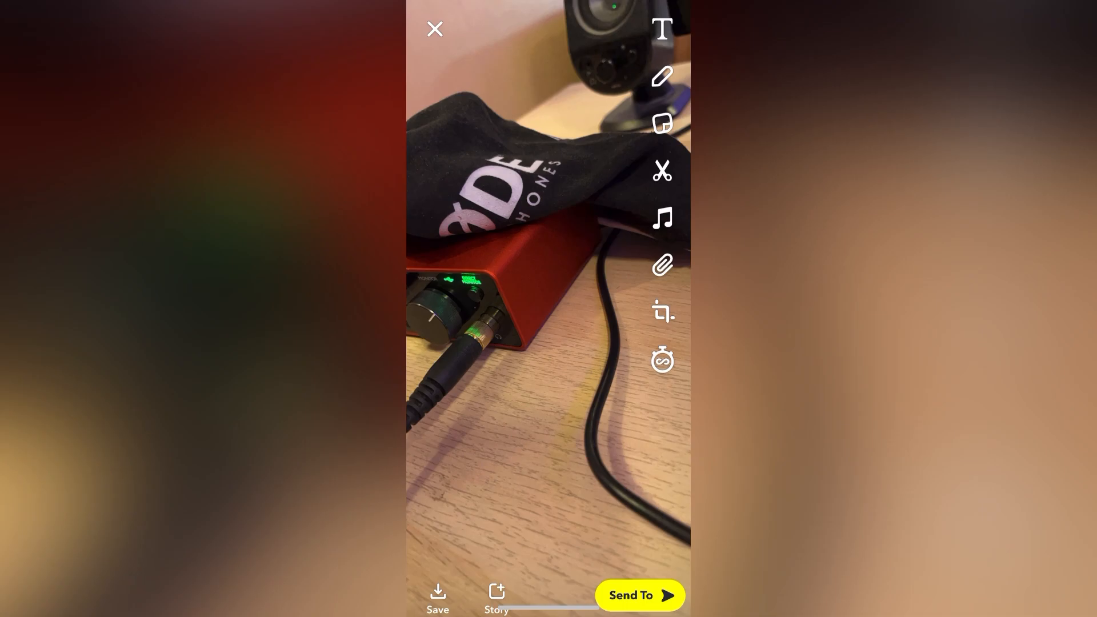
{"action": "left_click", "coordinate": [645, 595]}
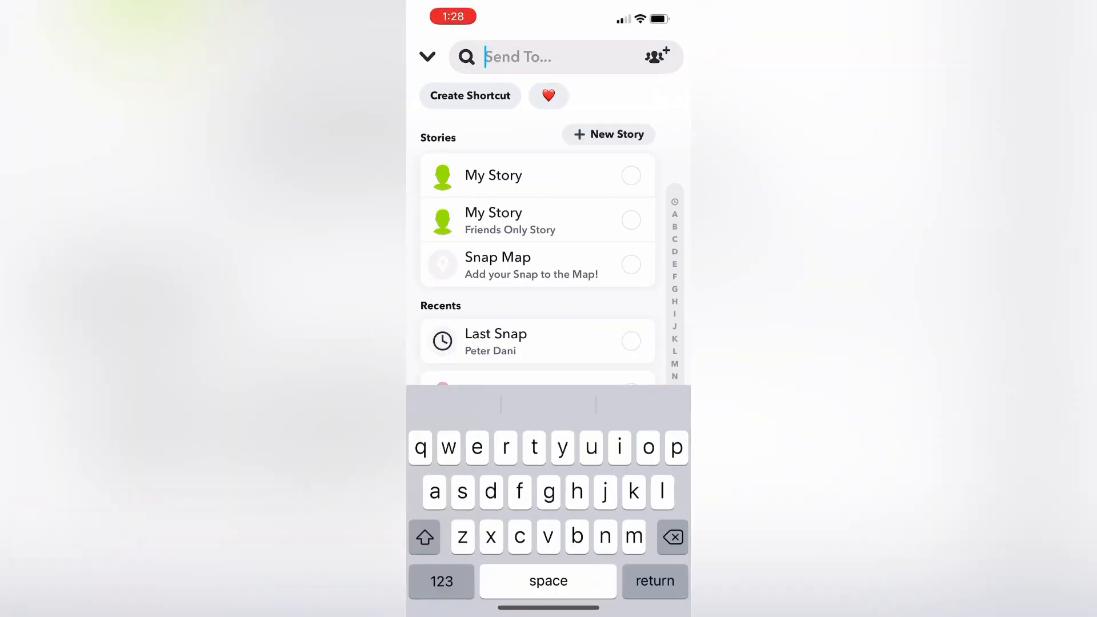
{"action": "type", "text": "hggg"}
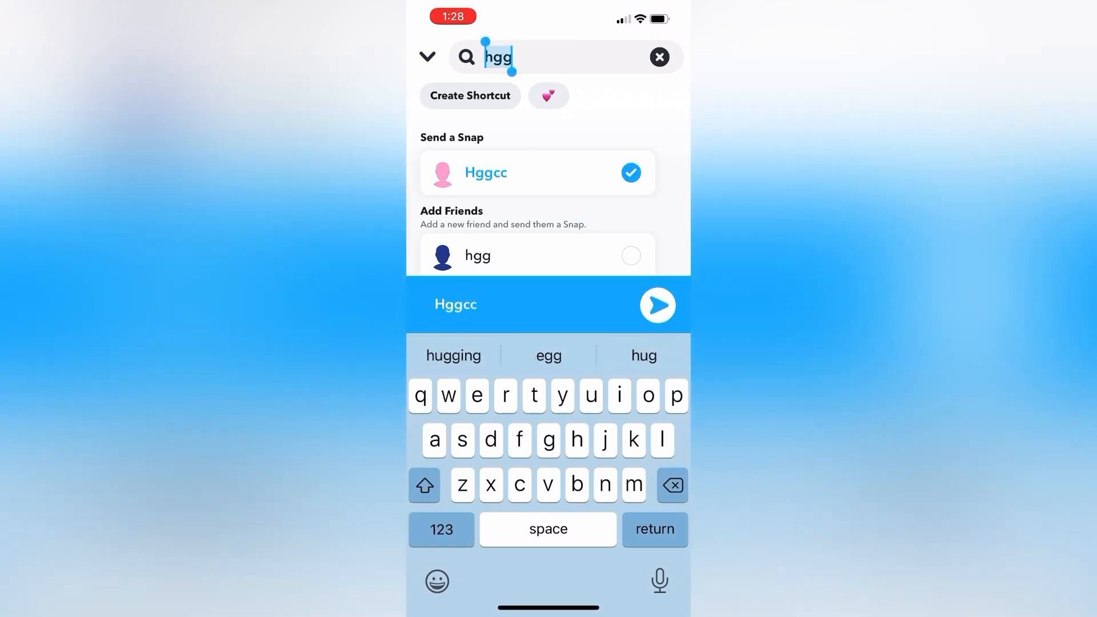
{"action": "left_click", "coordinate": [658, 305]}
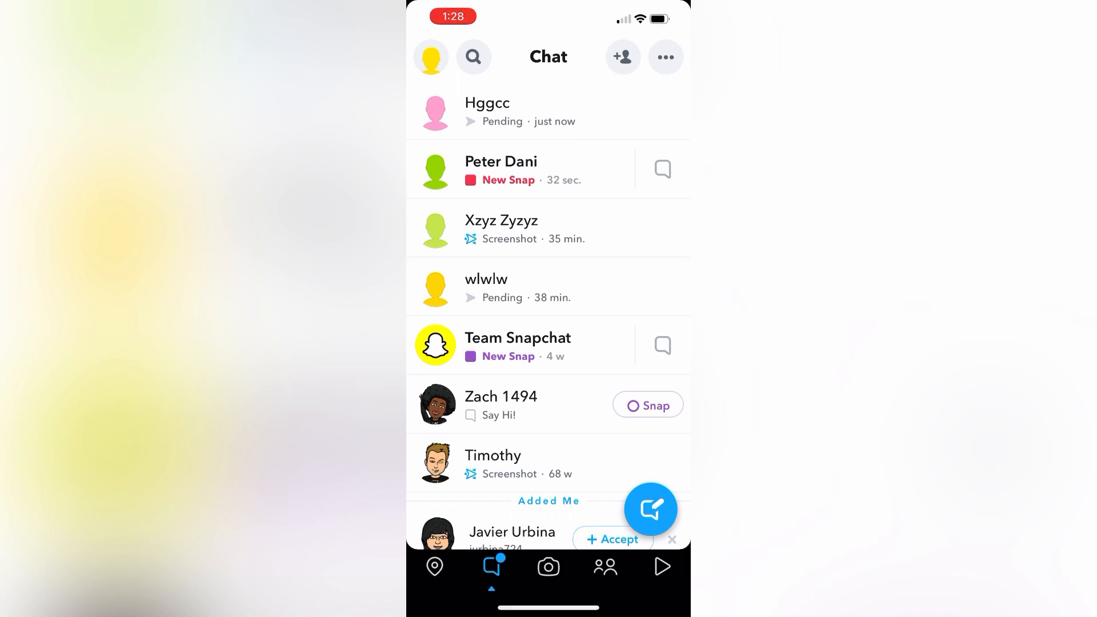
{"action": "left_click", "coordinate": [486, 111]}
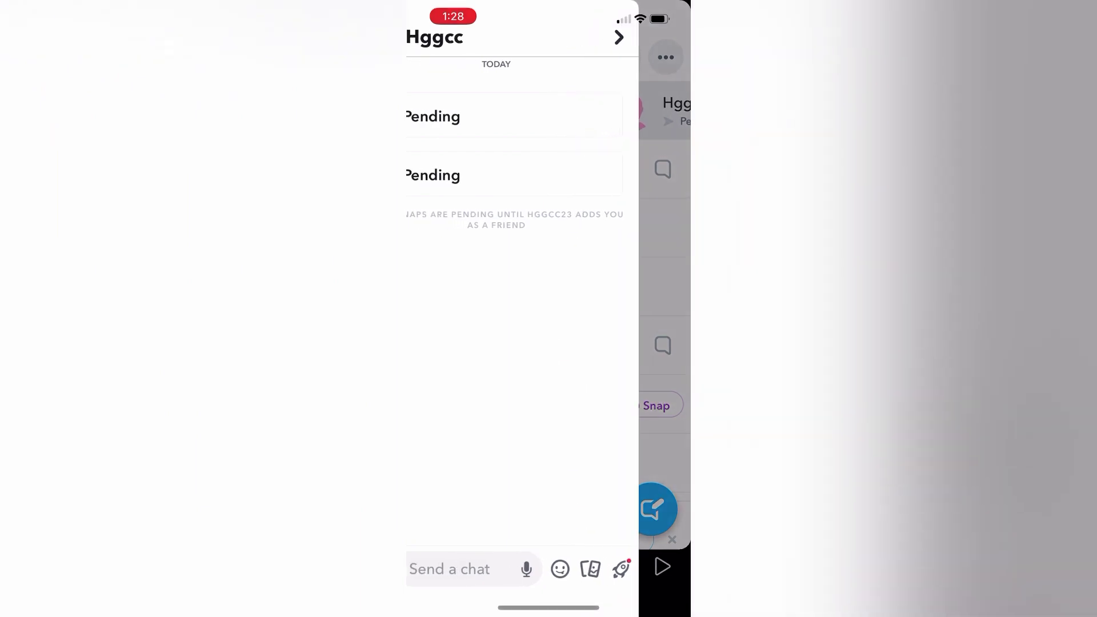
{"action": "left_click", "coordinate": [449, 569]}
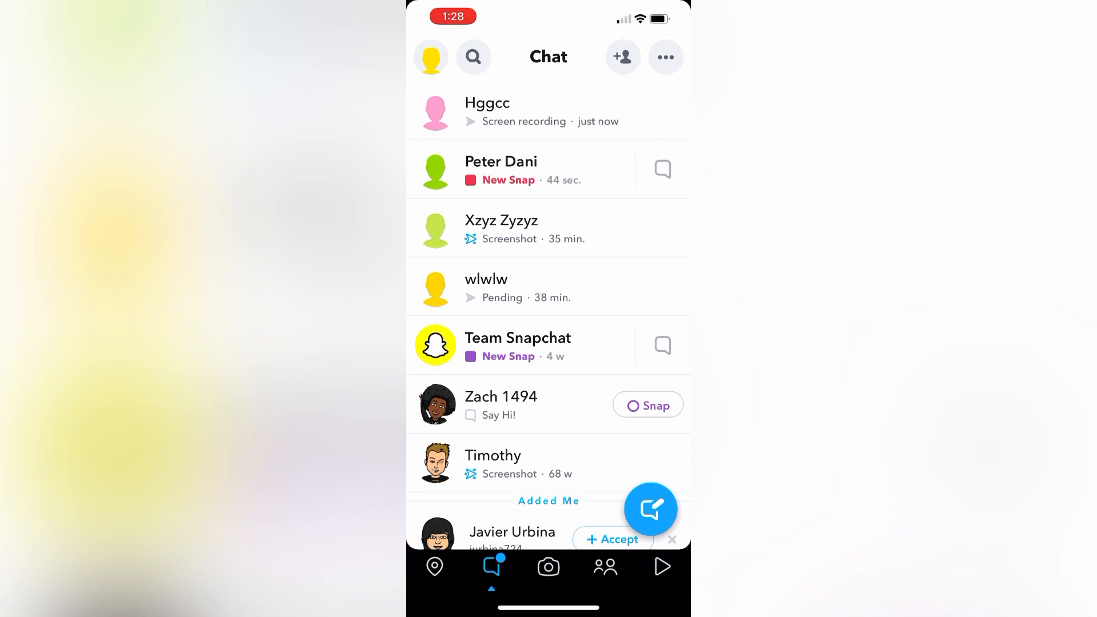
Step: Turn on airplane mode from Control Center so Wi-Fi disconnects
{"action": "left_click", "coordinate": [487, 112]}
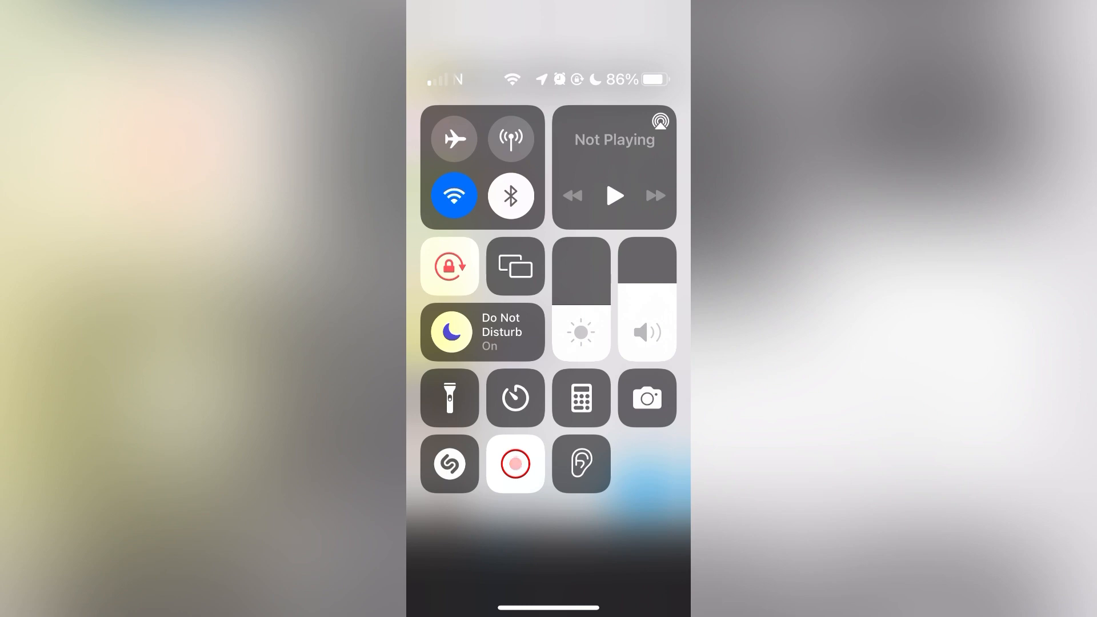
{"action": "left_click", "coordinate": [454, 137]}
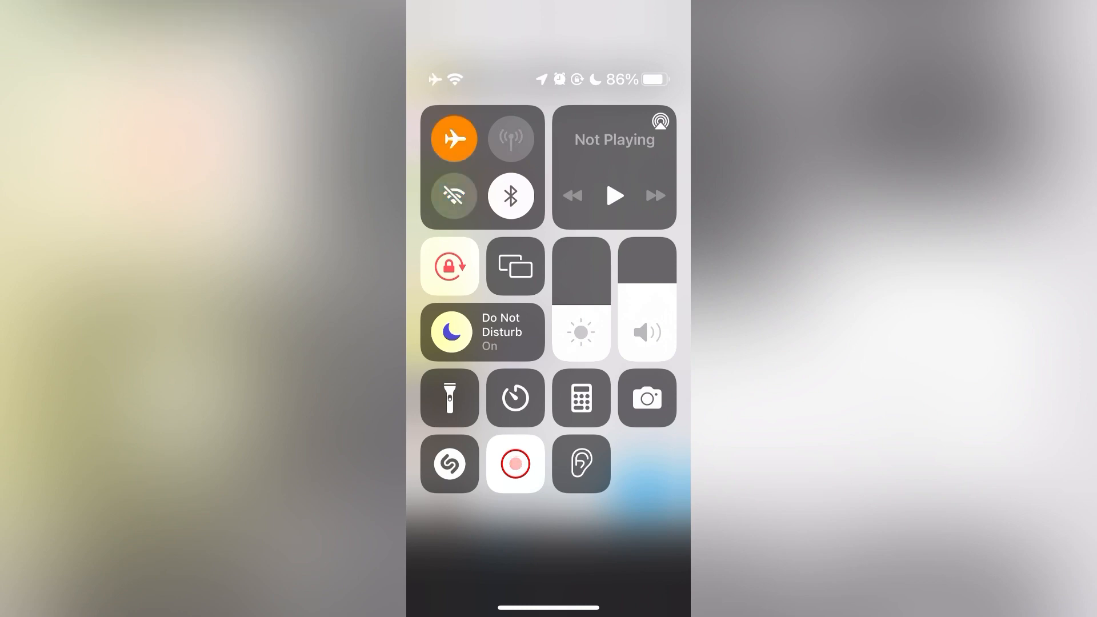